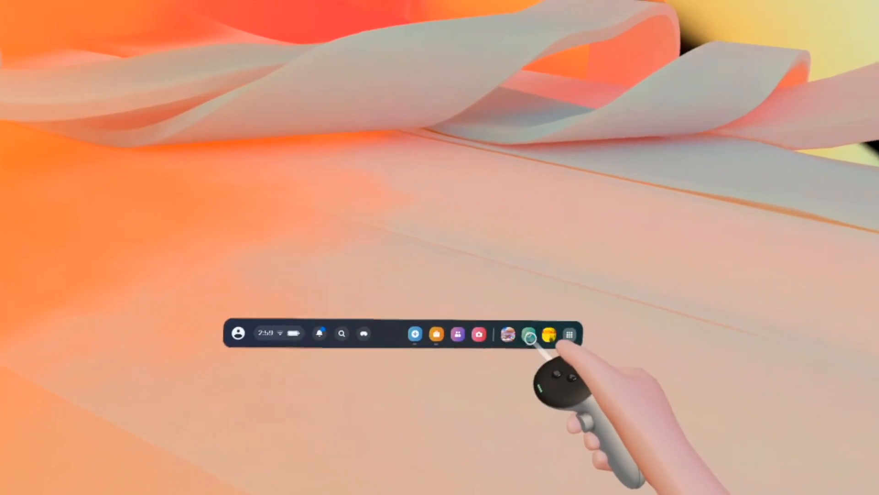
Step: Bring up the Settings panel from the universal menu gear icon
click(569, 334)
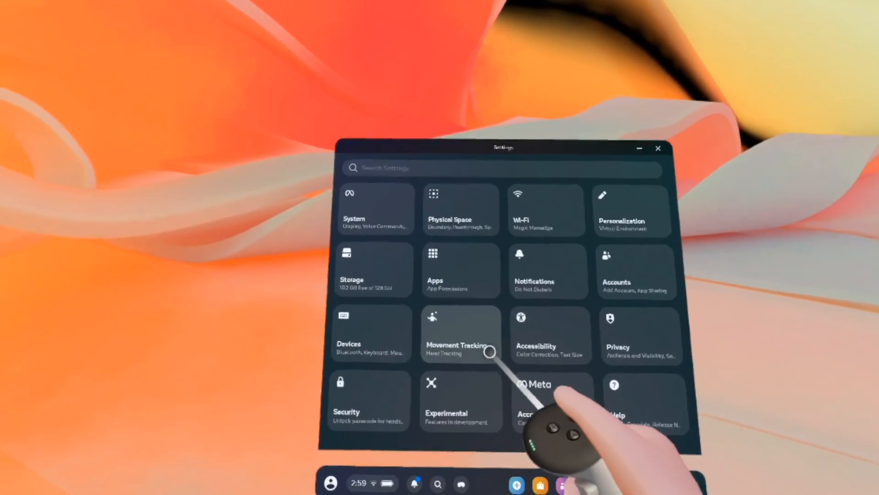
Step: In Movement Tracking, switch on Hand and body tracking to raise its consent prompt
click(460, 333)
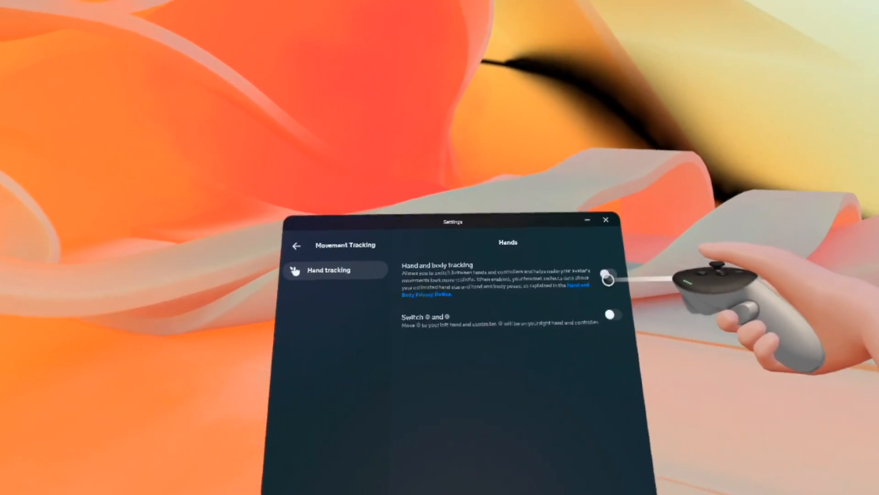
click(609, 277)
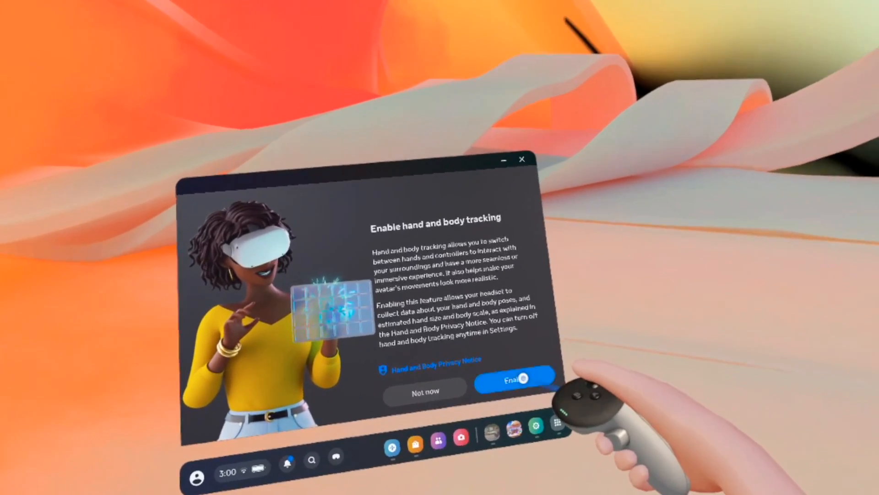
Step: Confirm Enable for hand and body tracking and tap the tutorial's practice panel directly
click(514, 381)
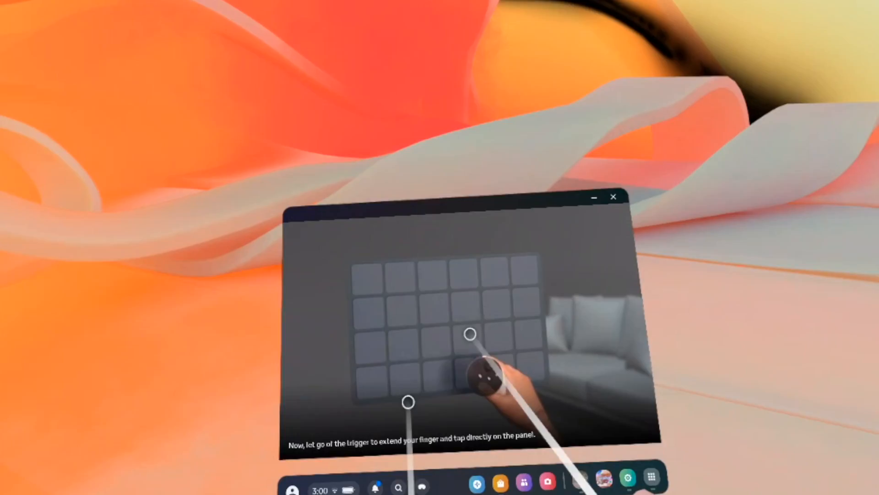
click(469, 364)
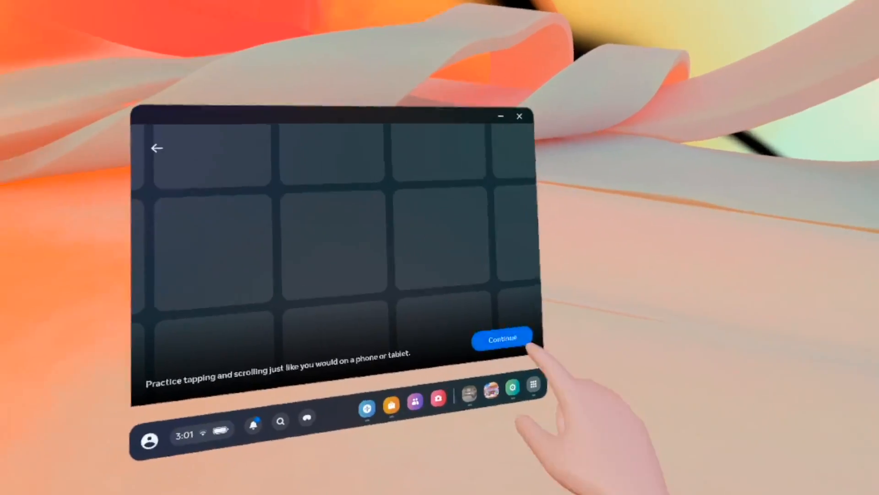
Step: Continue past tapping practice to the pinch-to-grab-and-scroll lesson
click(501, 339)
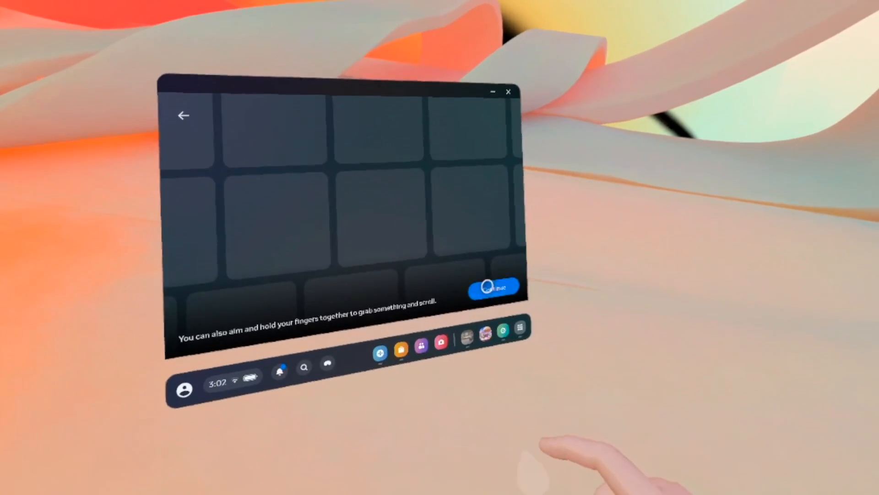
Step: Continue to the palm-facing pinch lesson for opening the menu
click(492, 287)
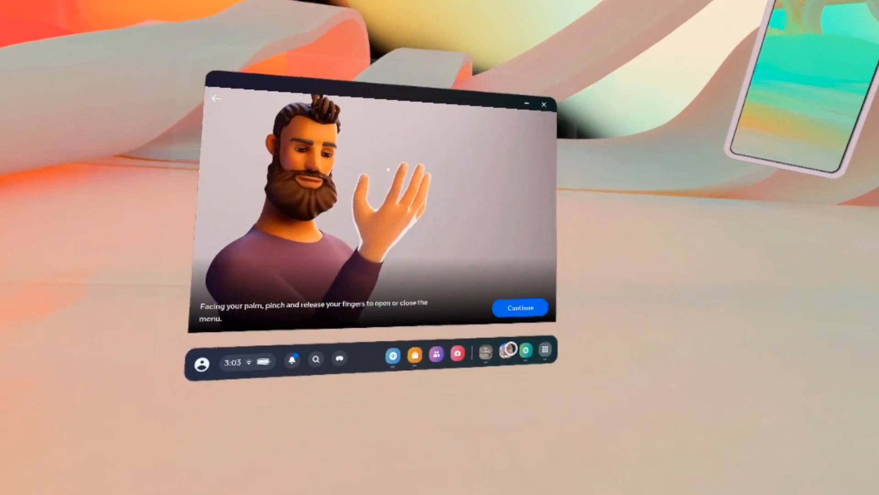
Step: Continue through the menu and Quick Actions lessons to the tutorial success screen
click(518, 308)
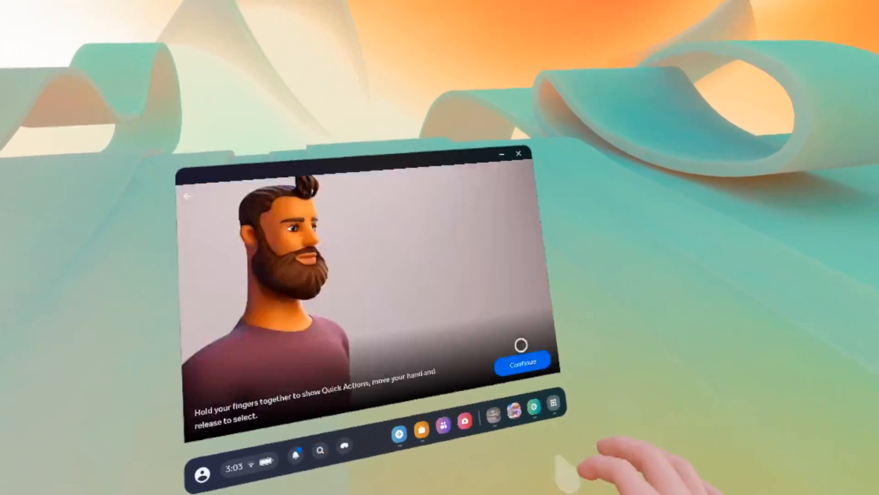
click(521, 364)
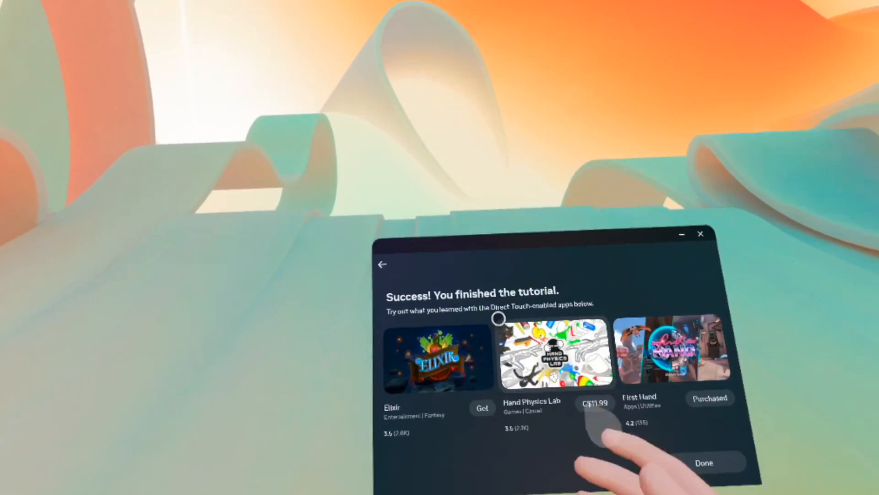